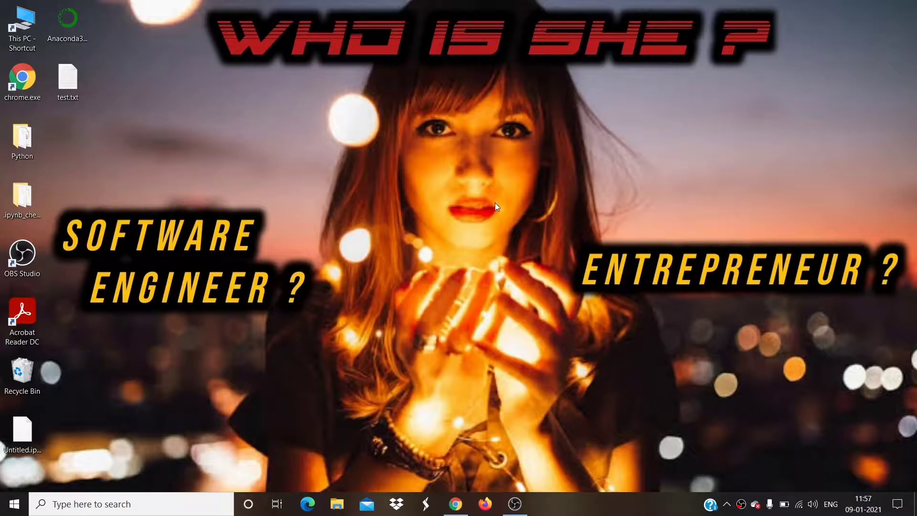
{"action": "mouse_move", "coordinate": [474, 255]}
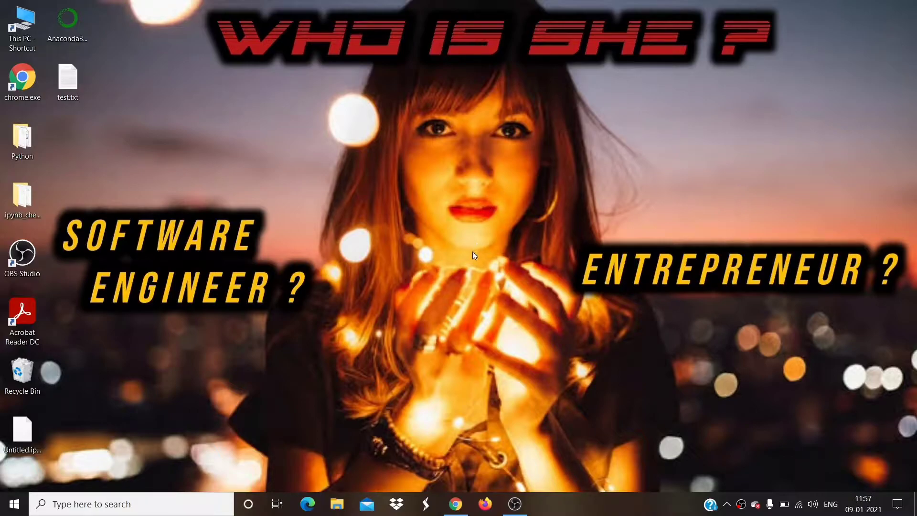
{"action": "mouse_move", "coordinate": [472, 253]}
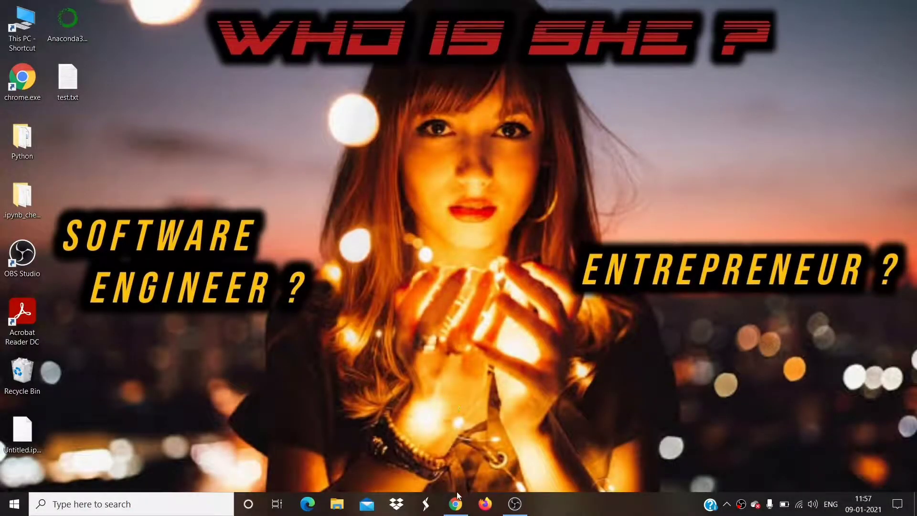
Step: Bring the Chrome window showing the lostmypass.com homepage to the front
{"action": "left_click", "coordinate": [456, 504]}
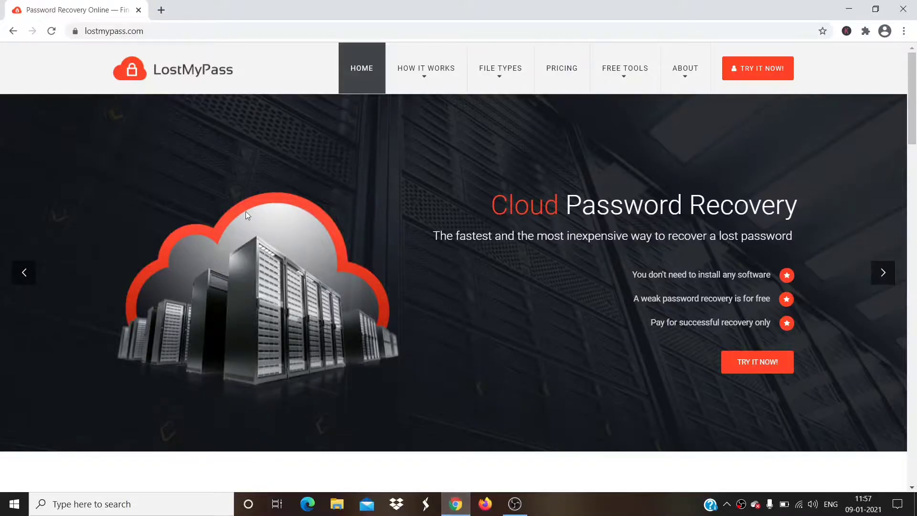
{"action": "mouse_move", "coordinate": [110, 50]}
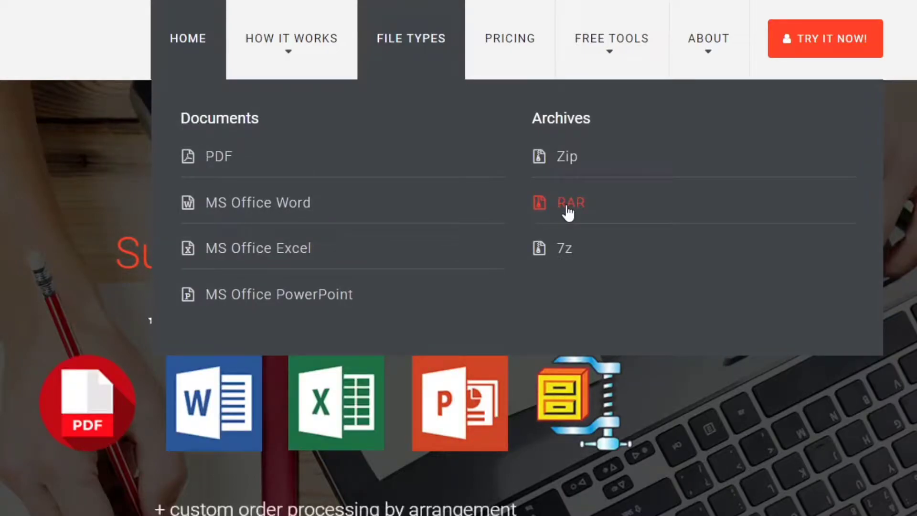
Step: Open the RAR Password Recovery page and tick the 'I'm not a robot' checkbox
{"action": "left_click", "coordinate": [570, 202]}
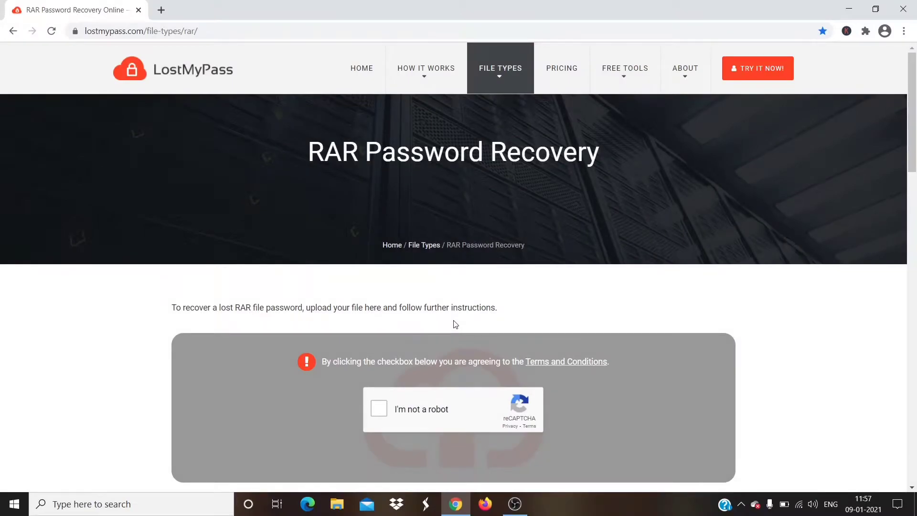
{"action": "mouse_move", "coordinate": [386, 348]}
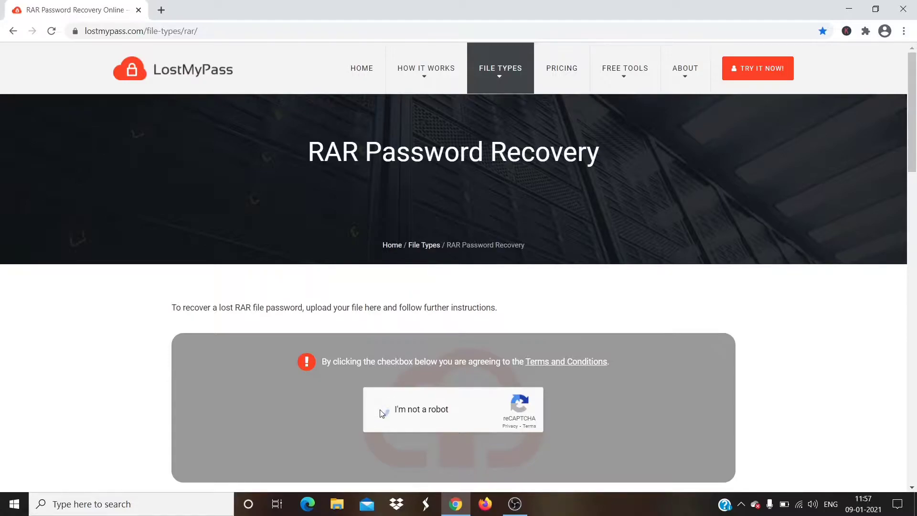
{"action": "left_click", "coordinate": [383, 409]}
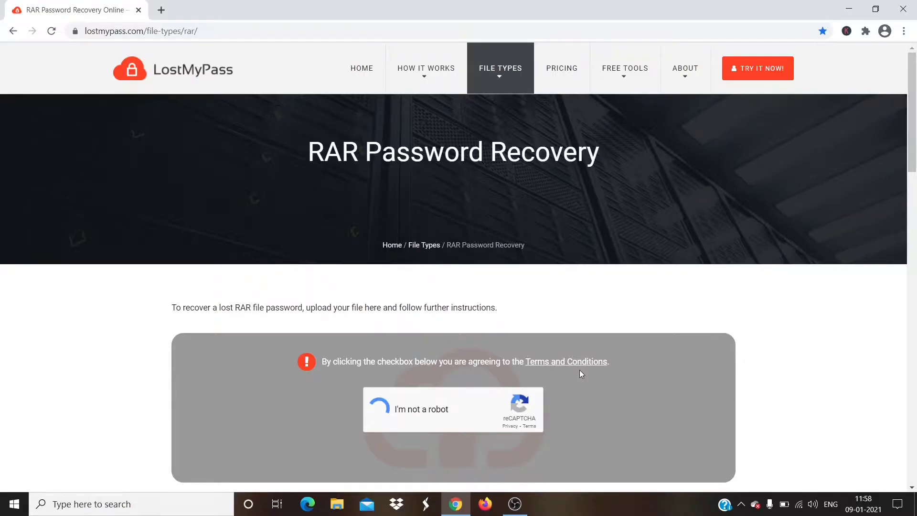
{"action": "left_click", "coordinate": [379, 409]}
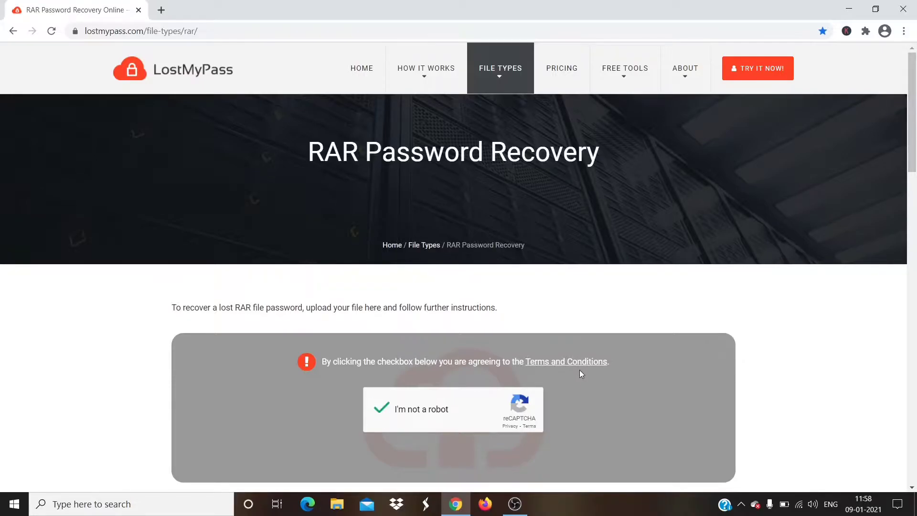
{"action": "left_click", "coordinate": [380, 409]}
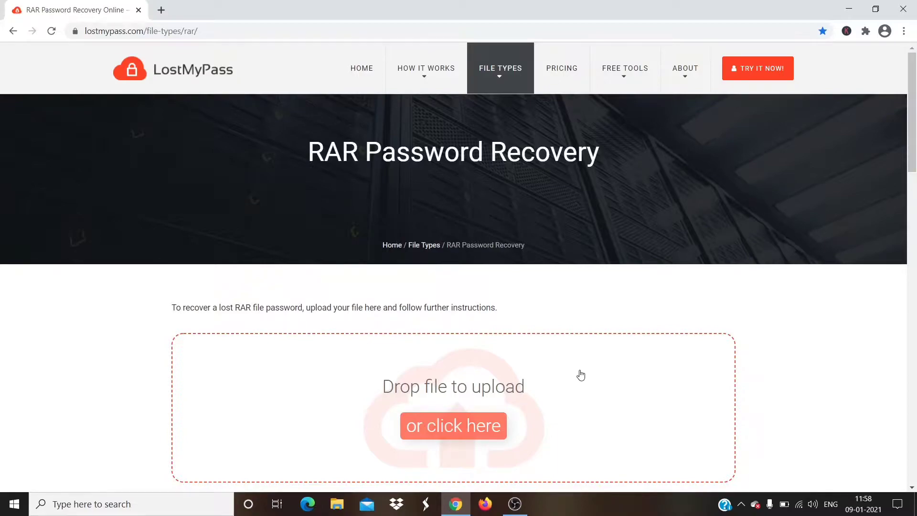
{"action": "mouse_move", "coordinate": [432, 398]}
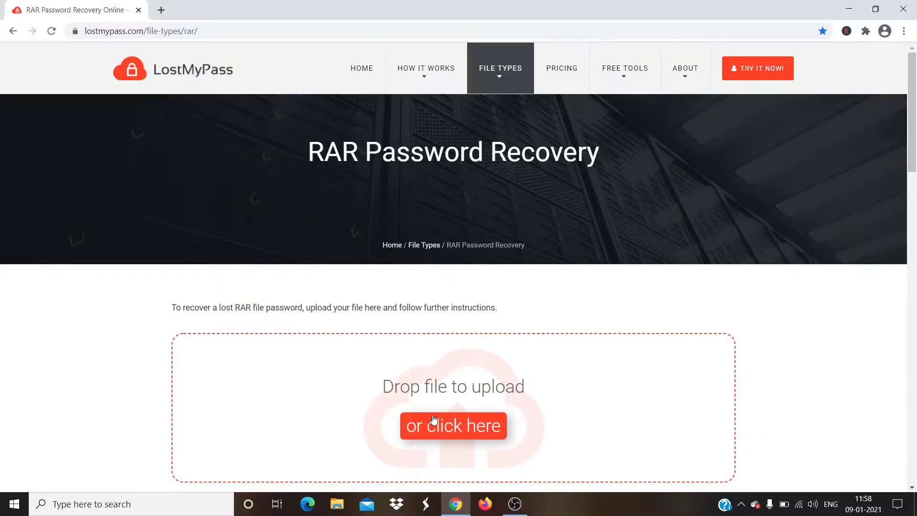
{"action": "mouse_move", "coordinate": [451, 439]}
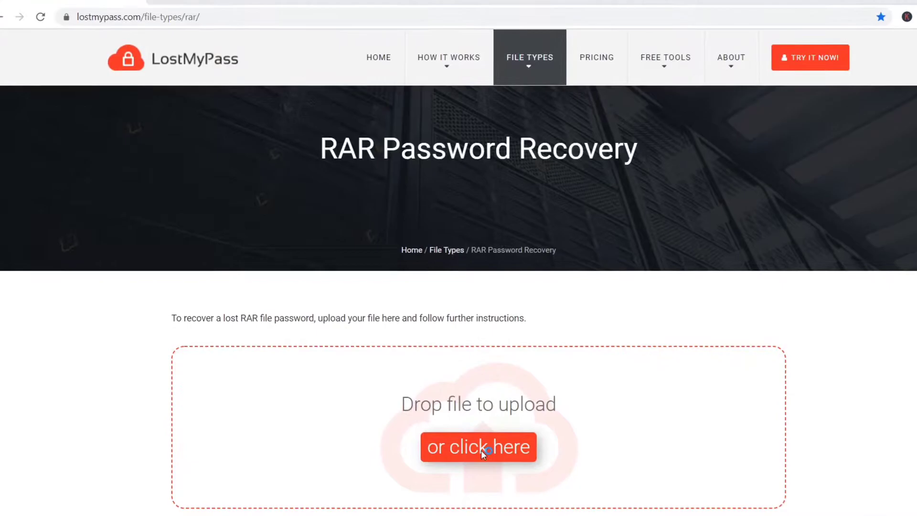
Step: Pick test.rar from the Desktop in the upload file chooser
{"action": "left_click", "coordinate": [478, 446]}
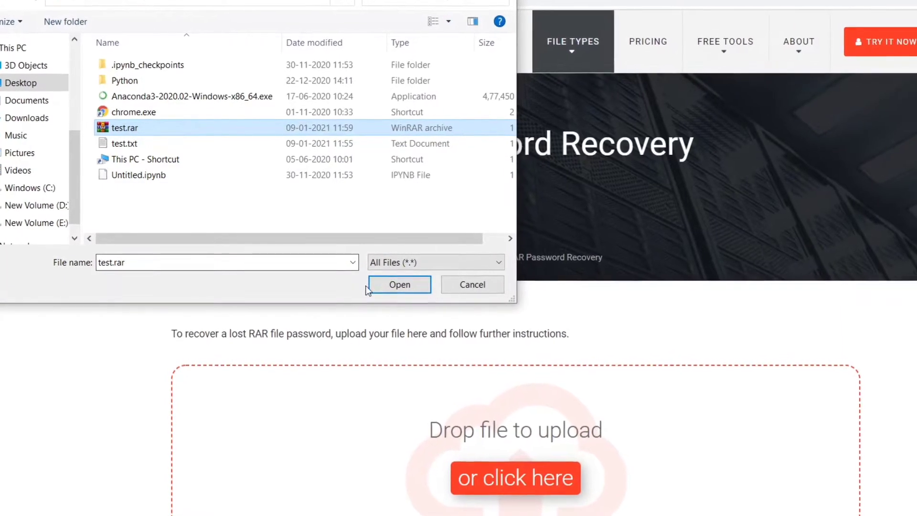
{"action": "left_click", "coordinate": [399, 284]}
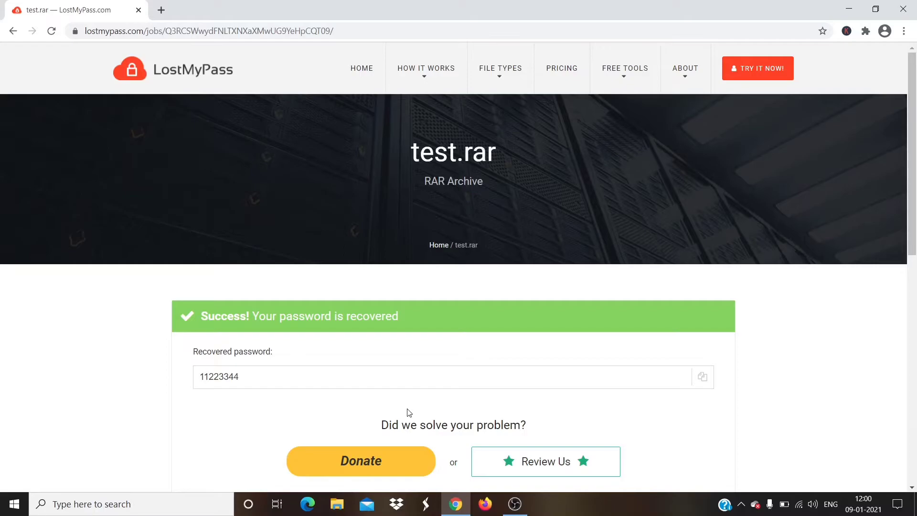
{"action": "double_click", "coordinate": [219, 377]}
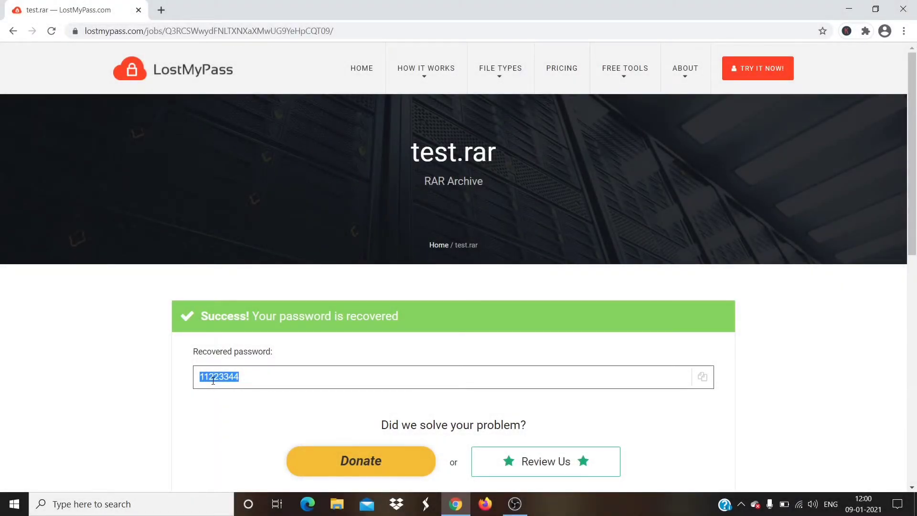
{"action": "right_click", "coordinate": [219, 377]}
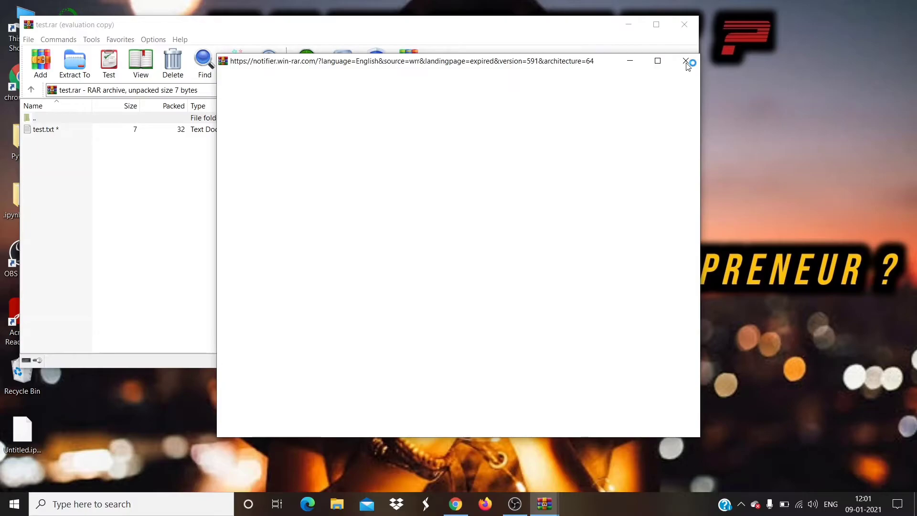
Step: Open test.txt with the pasted password, read 'testing', then close Notepad and the archive
{"action": "left_click", "coordinate": [686, 60]}
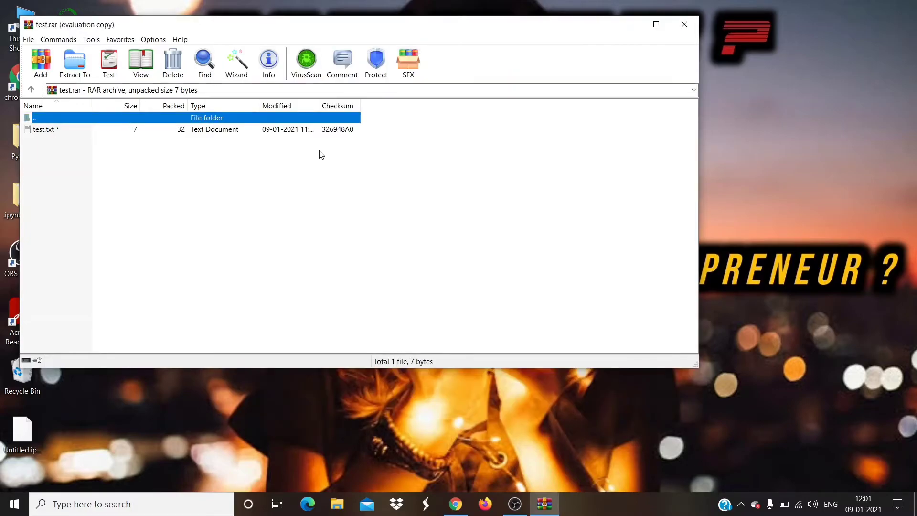
{"action": "left_click", "coordinate": [44, 130]}
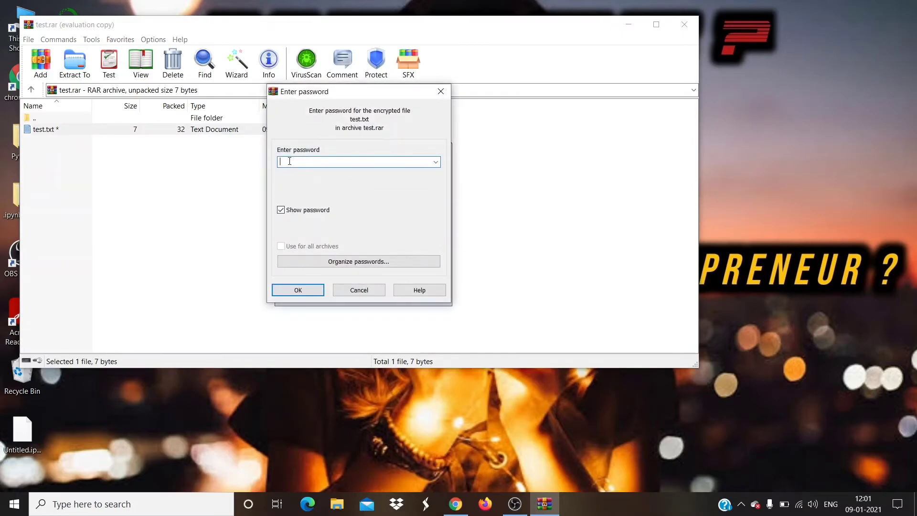
{"action": "right_click", "coordinate": [359, 161]}
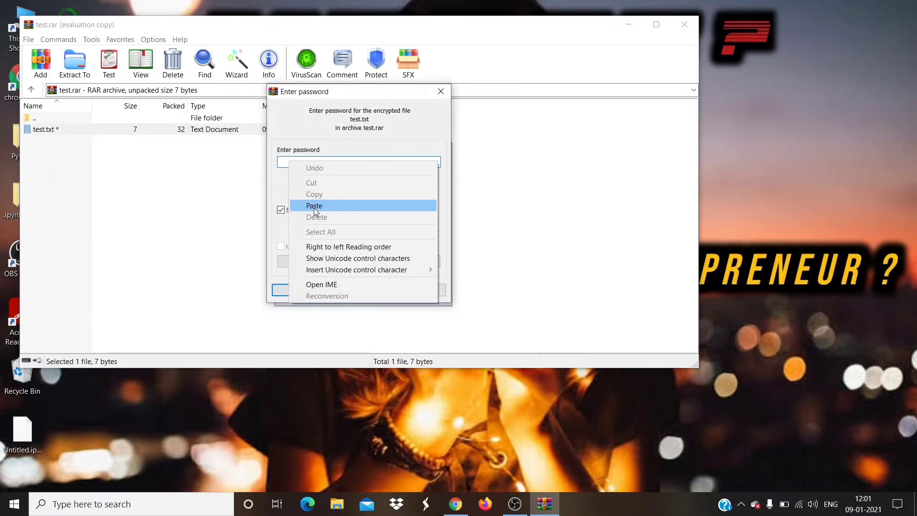
{"action": "left_click", "coordinate": [314, 206]}
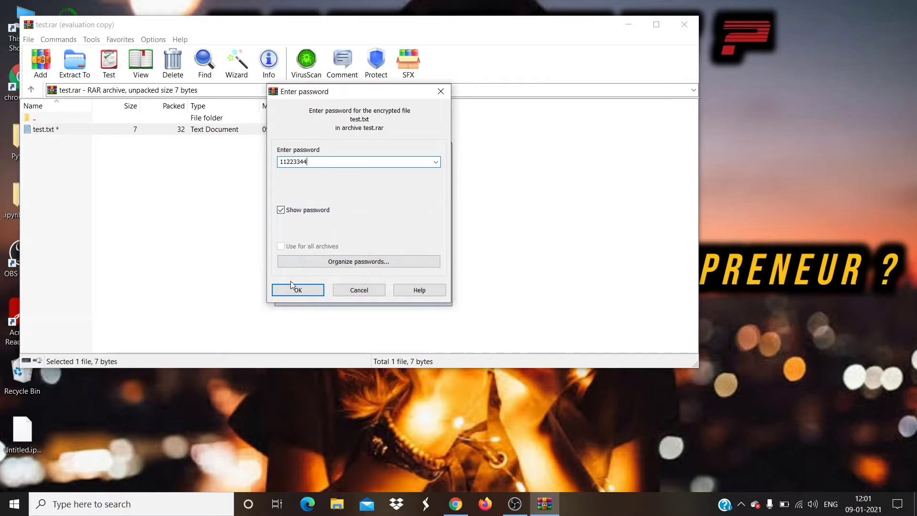
{"action": "left_click", "coordinate": [298, 290]}
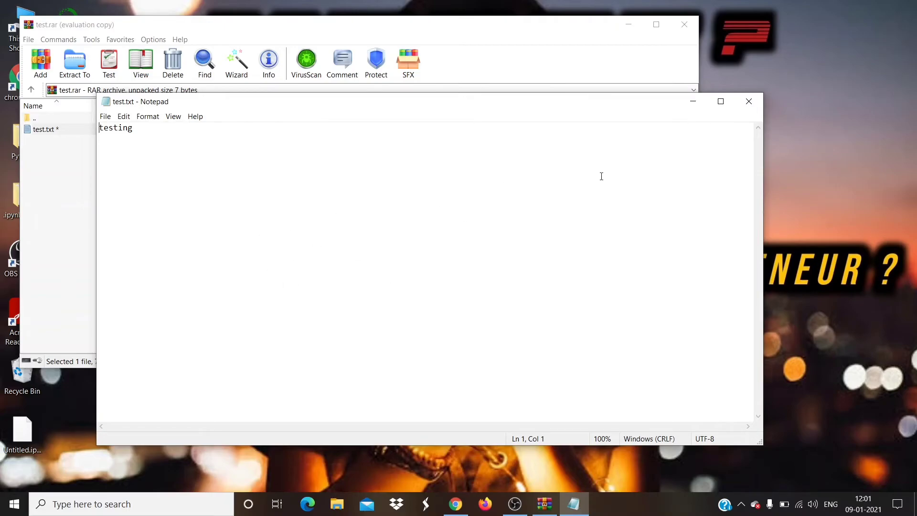
{"action": "left_click", "coordinate": [748, 101]}
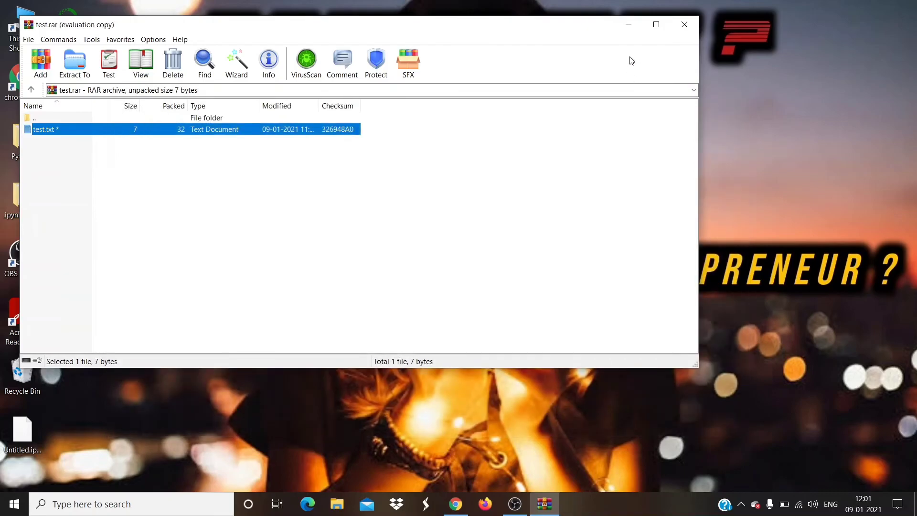
{"action": "left_click", "coordinate": [683, 25]}
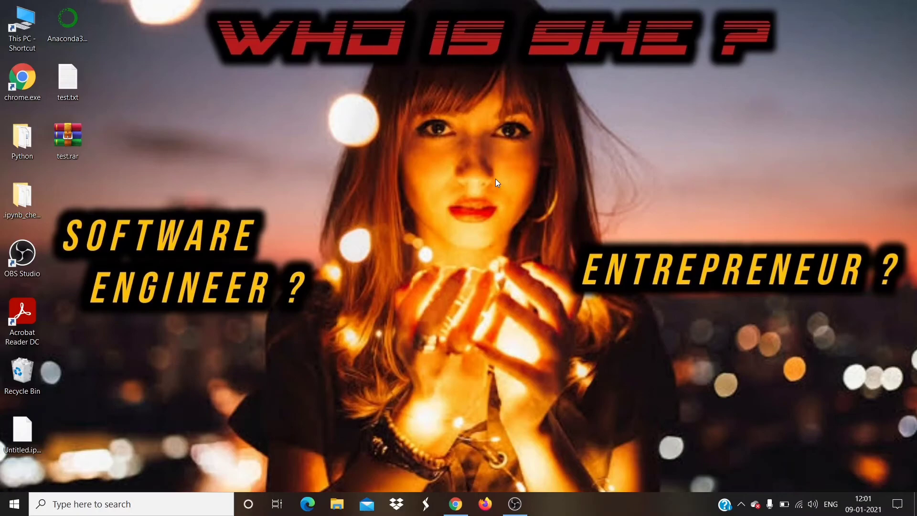
{"action": "mouse_move", "coordinate": [457, 227]}
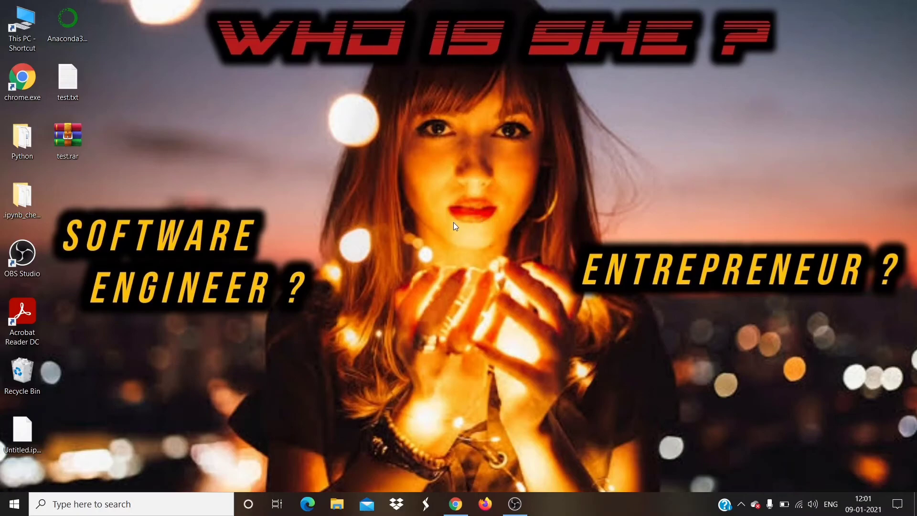